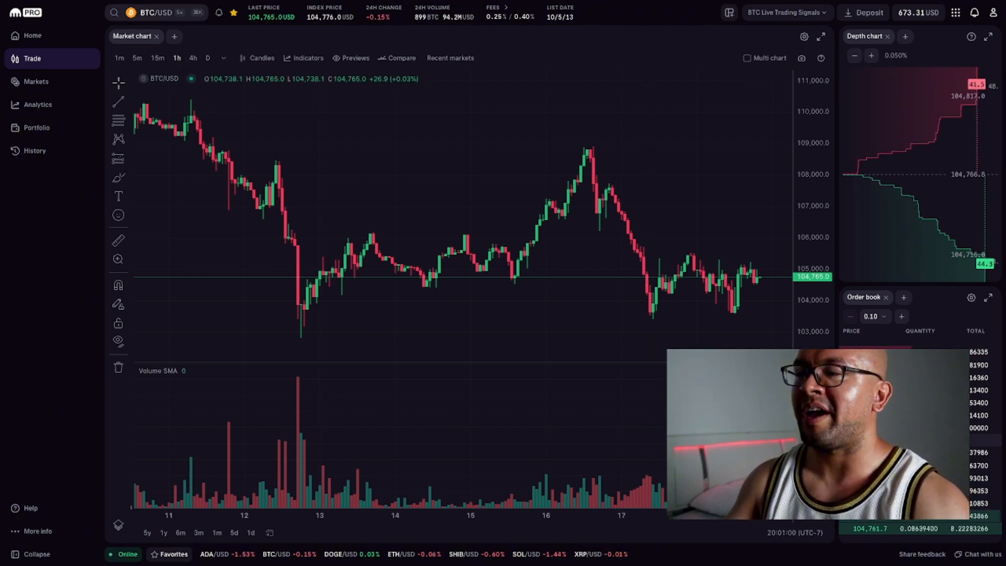
Change the BTC/USD chart timeframe from 1-hour to 15-minute candles
{"action": "left_click", "coordinate": [151, 12]}
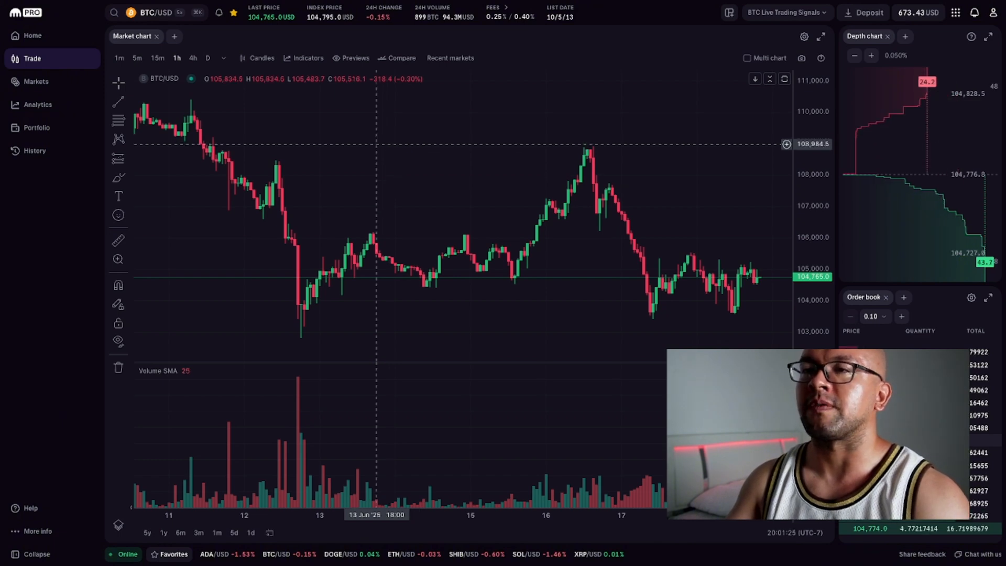
{"action": "left_click", "coordinate": [157, 58]}
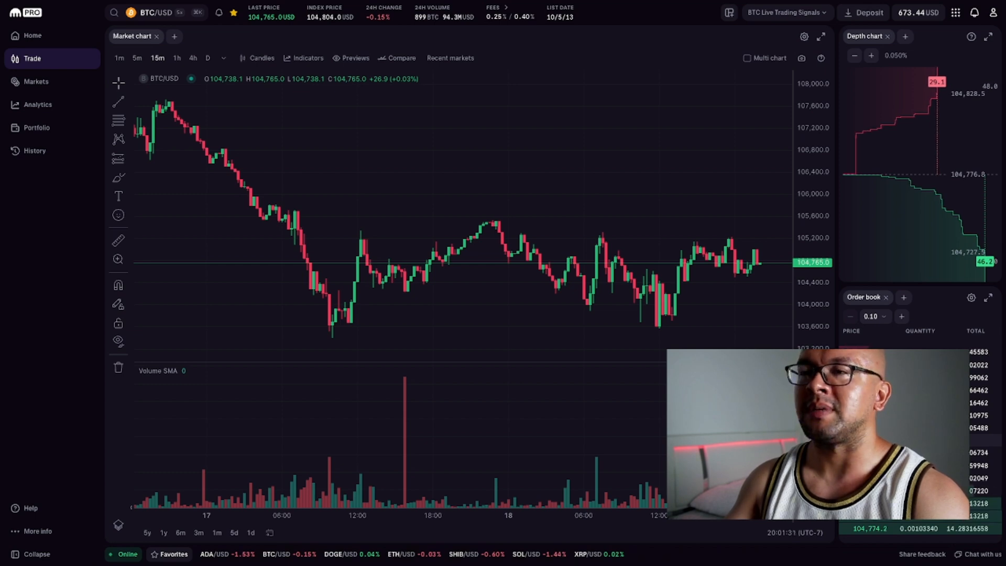
Switch the BTC/USD chart timeframe to 5-minute candles
{"action": "left_click", "coordinate": [137, 57]}
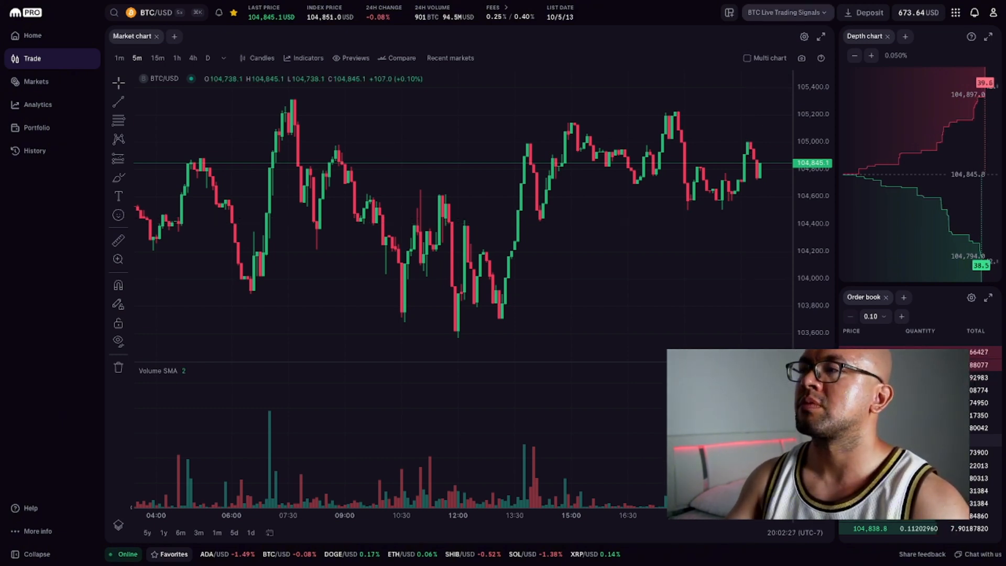
Choose My Layout from the saved layouts list to show the order form and balances
{"action": "left_click", "coordinate": [784, 12]}
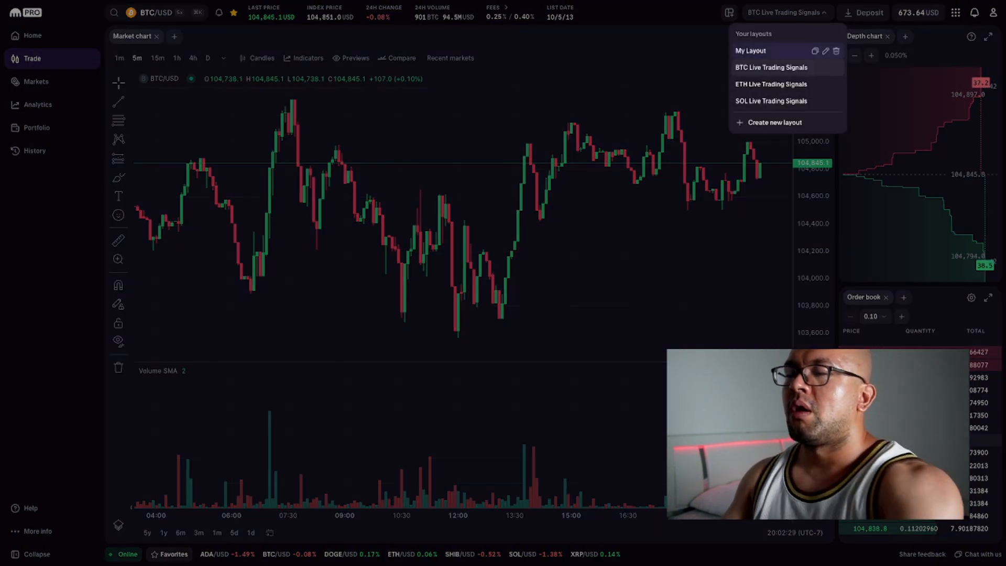
{"action": "left_click", "coordinate": [750, 51]}
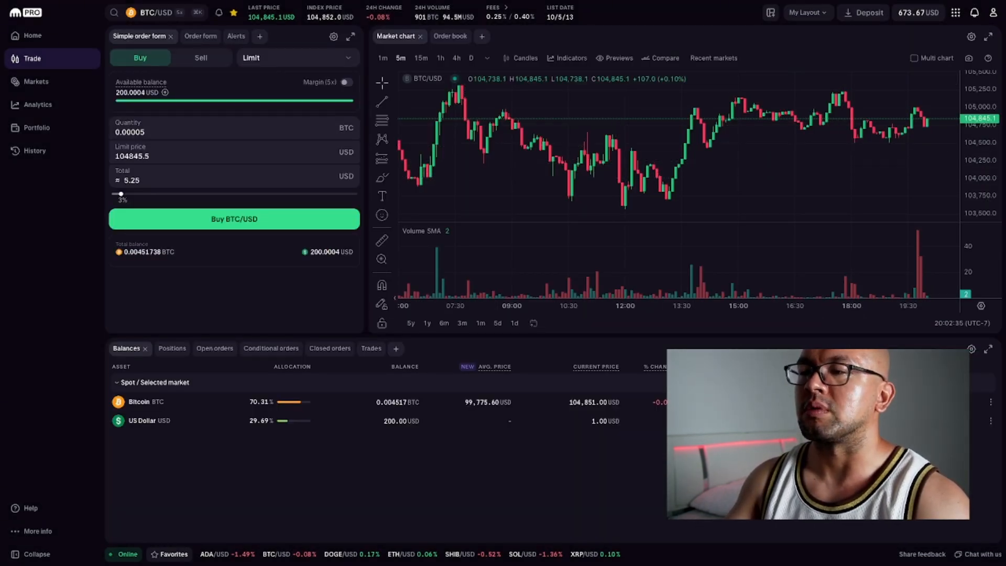
Toggle the order type to Market and back to Limit, then enter quantity 0.00010 BTC
{"action": "left_click", "coordinate": [295, 57]}
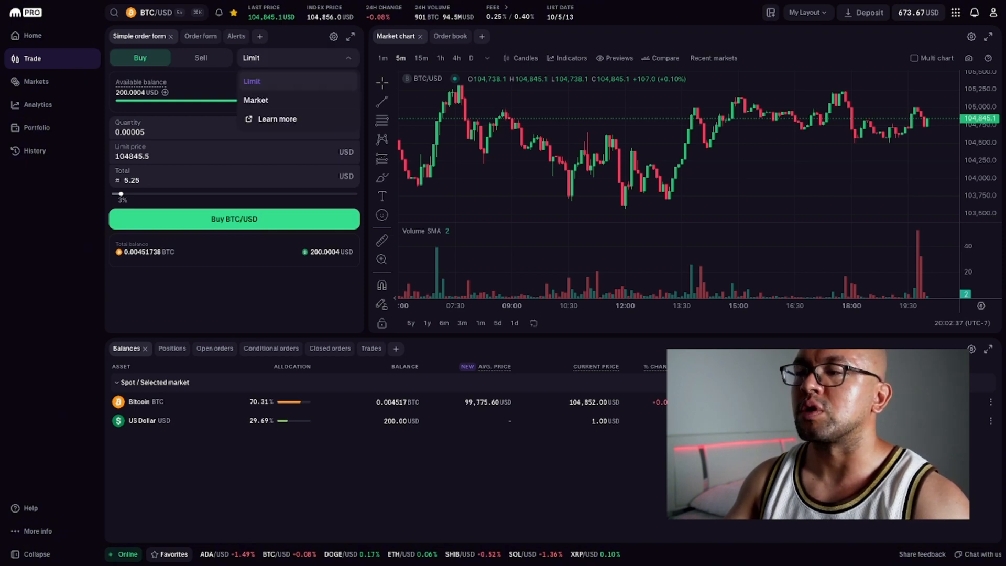
{"action": "left_click", "coordinate": [255, 100]}
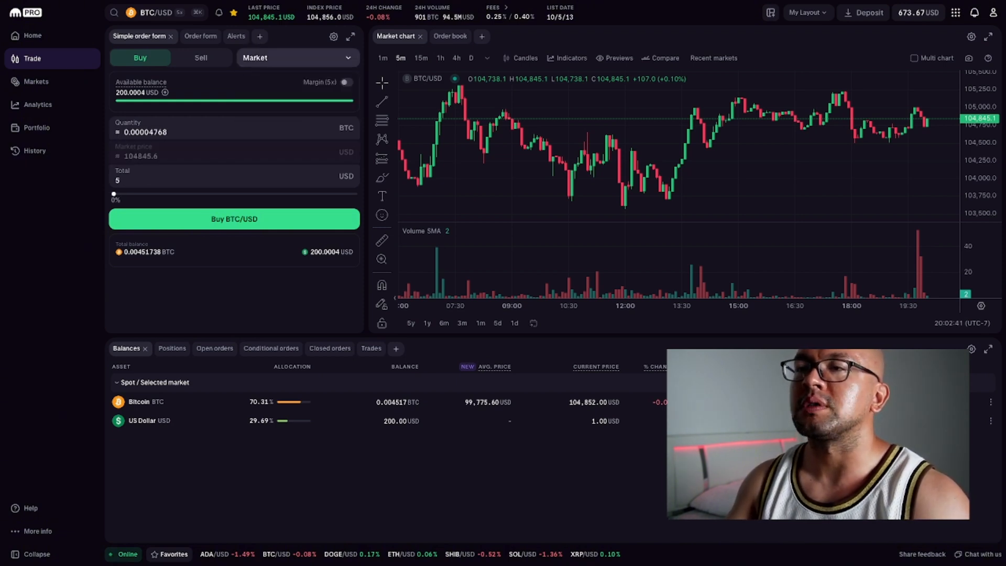
{"action": "left_click", "coordinate": [297, 57]}
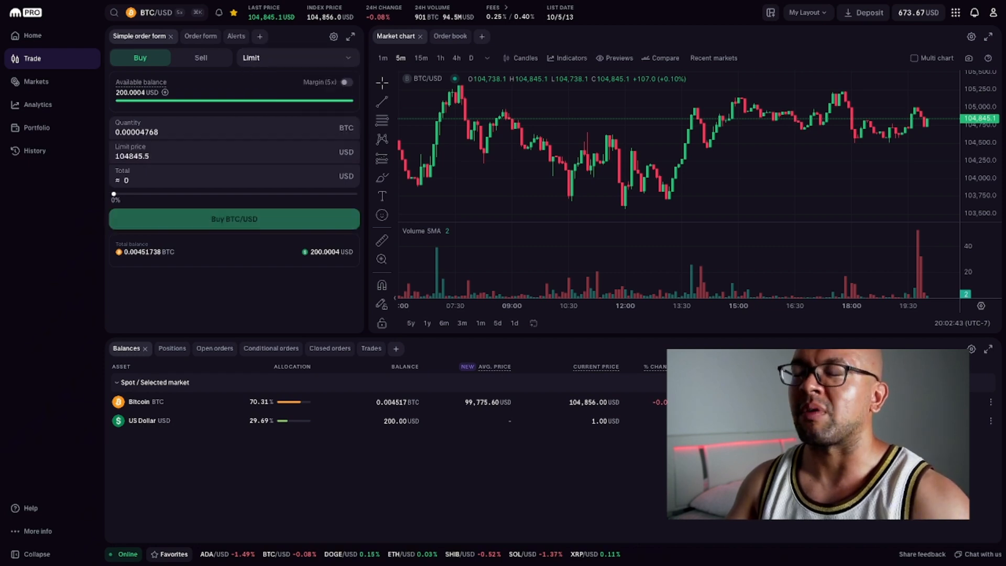
{"action": "left_click_drag", "start_coordinate": [114, 194], "coordinate": [120, 194]}
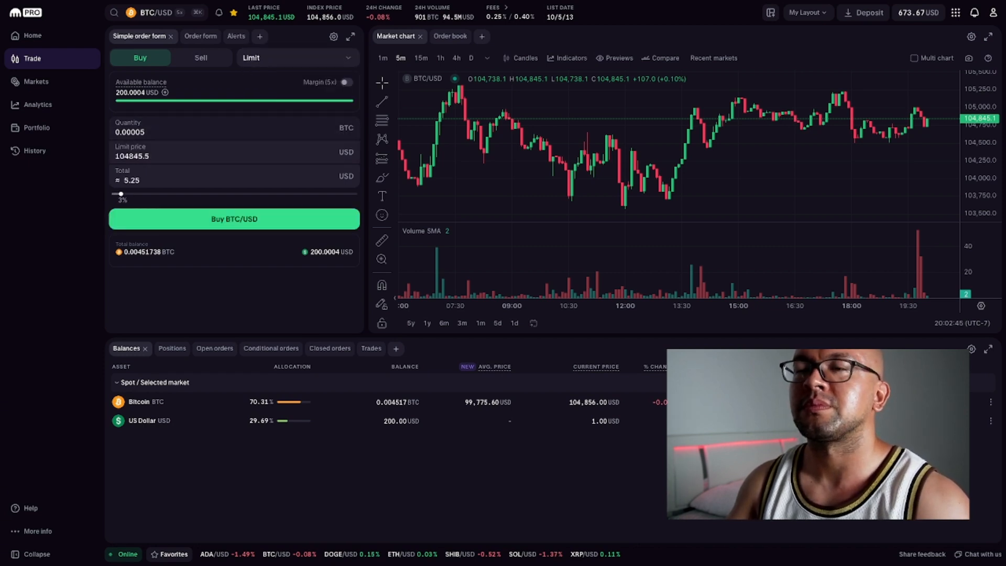
{"action": "left_click", "coordinate": [232, 131]}
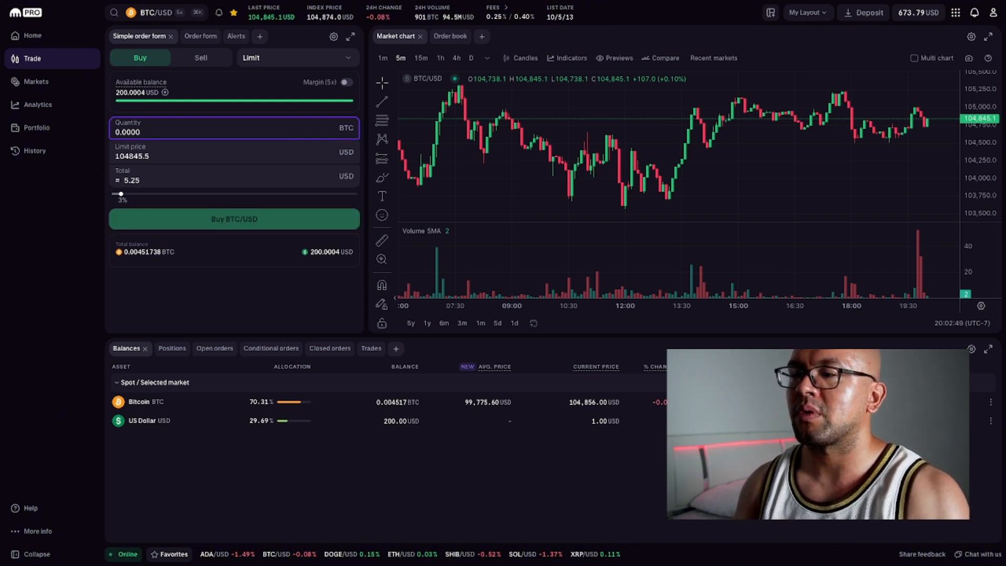
{"action": "type", "text": "0.00010"}
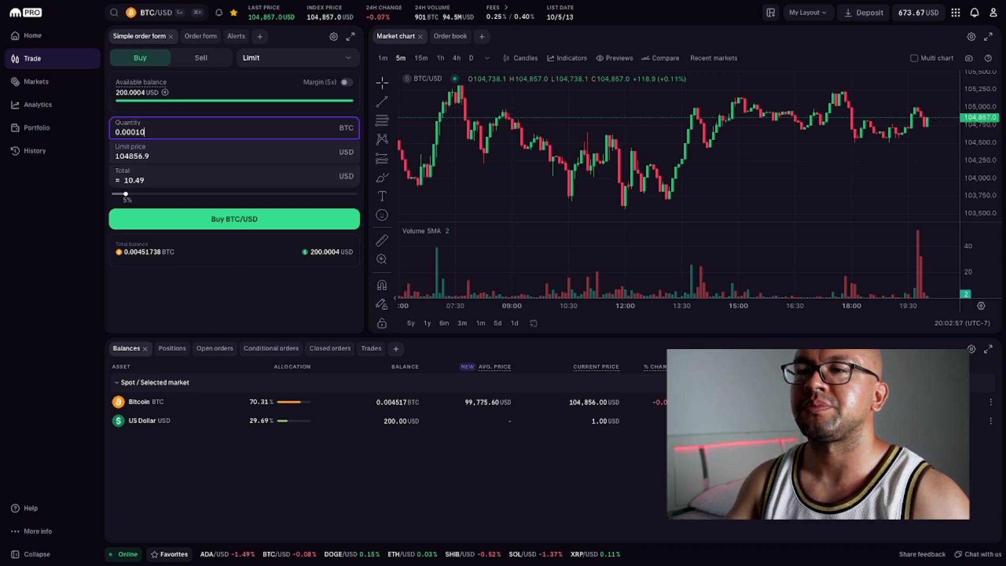
Replace the limit price with 100,000 USD and submit the 0.0001 BTC buy for review
{"action": "left_click", "coordinate": [233, 152]}
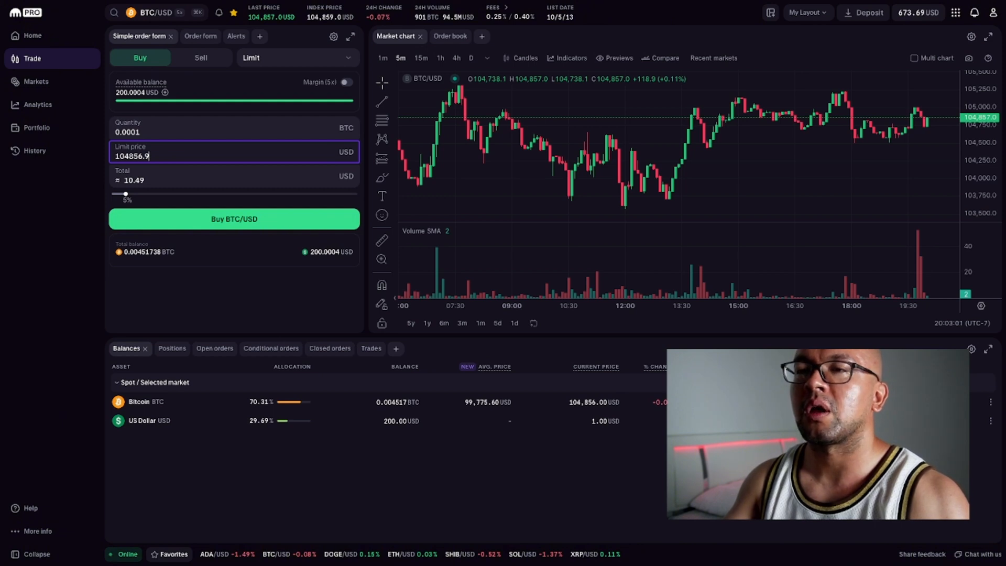
{"action": "double_click", "coordinate": [132, 156]}
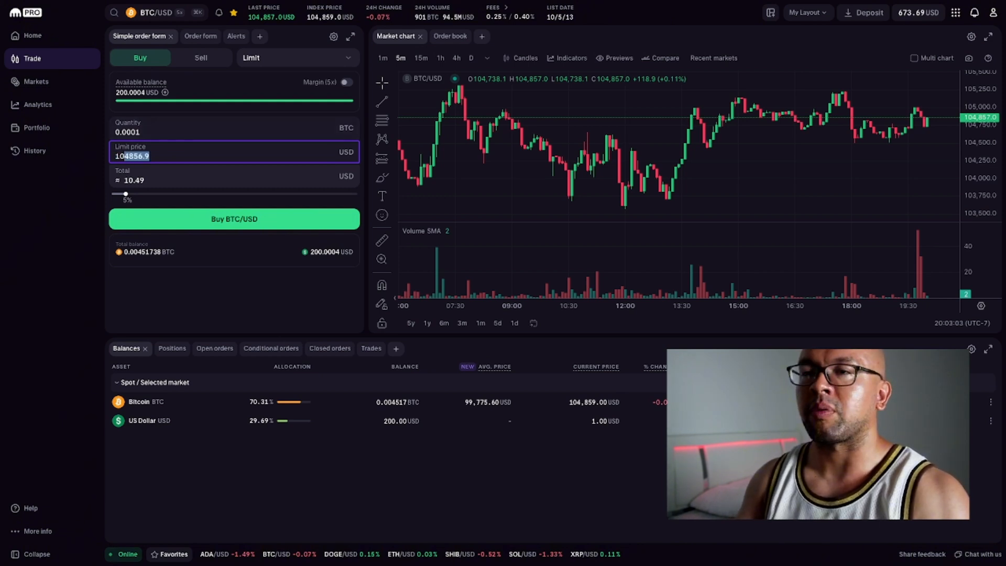
{"action": "type", "text": "100000"}
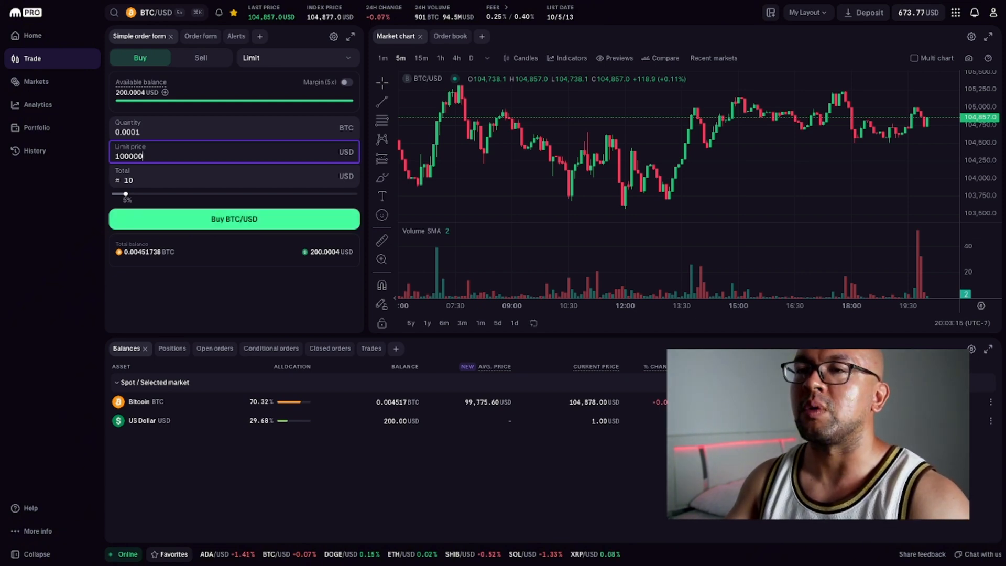
{"action": "left_click", "coordinate": [234, 219]}
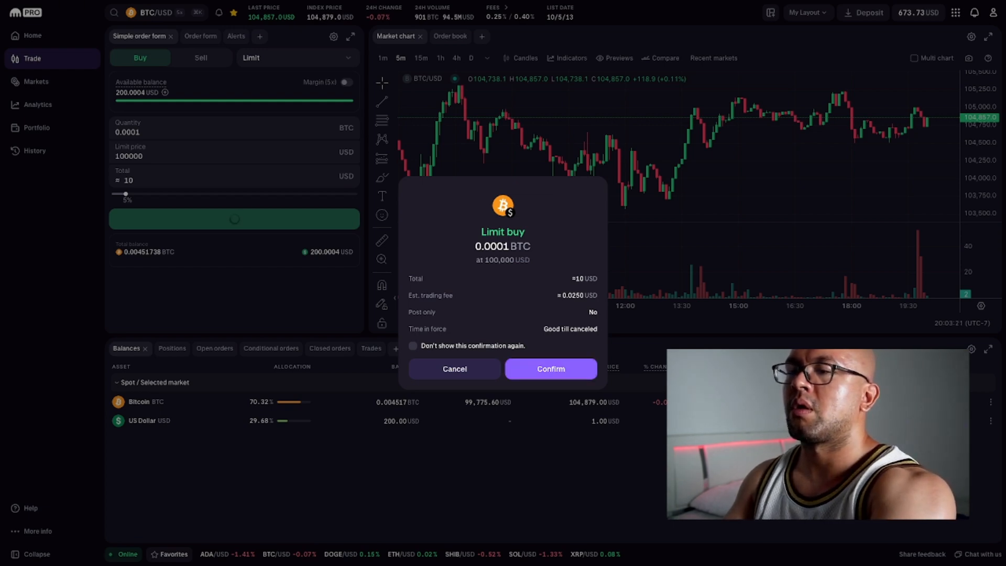
Confirm the 0.0001 BTC limit buy at 100,000 USD and view it under Open orders
{"action": "left_click", "coordinate": [549, 368]}
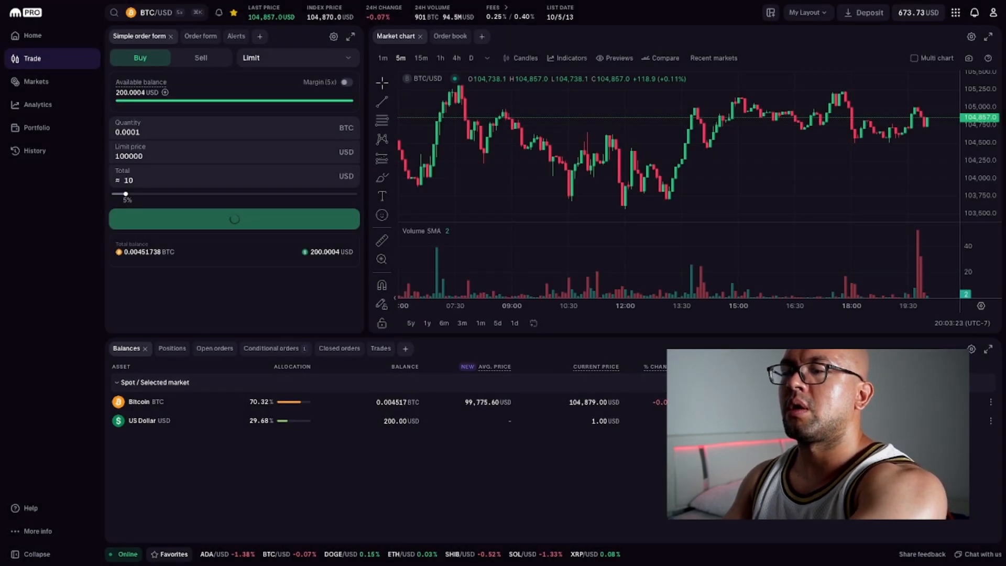
{"action": "left_click", "coordinate": [233, 219]}
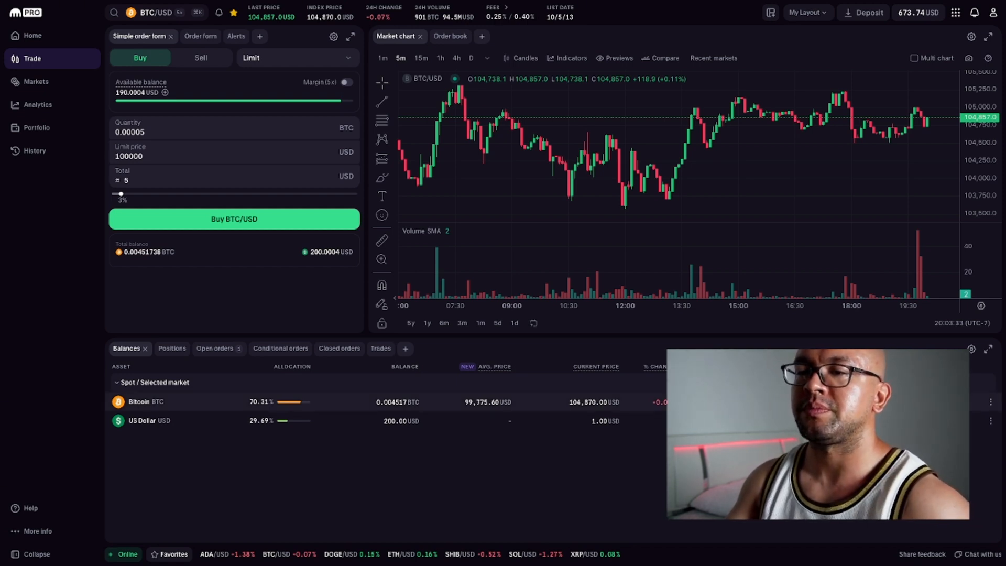
{"action": "left_click", "coordinate": [207, 348]}
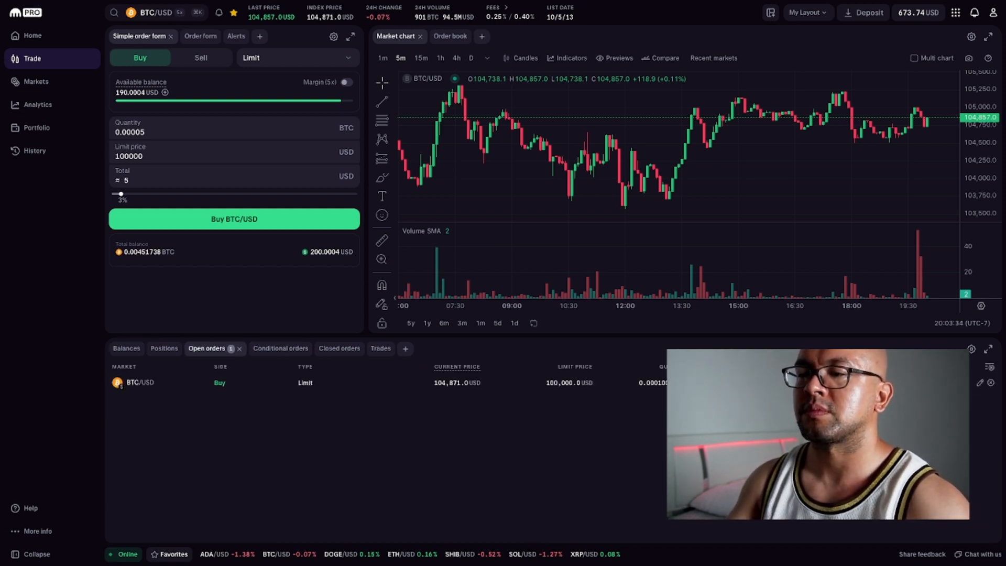